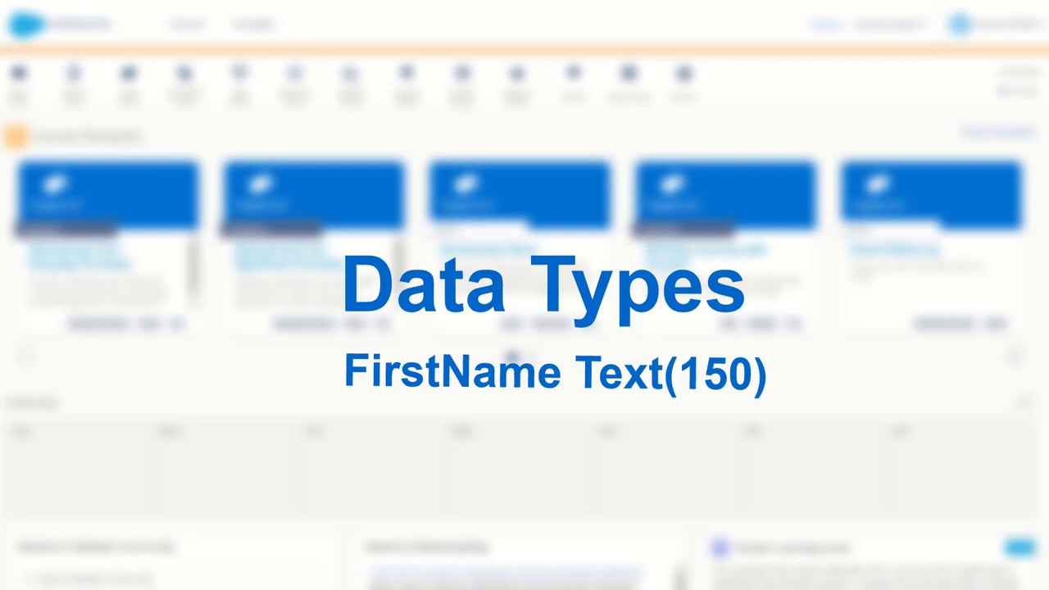
- Add the example field 'DateofBirth DateTime' to the Data Types slide
type("DateofBirth DateTime")
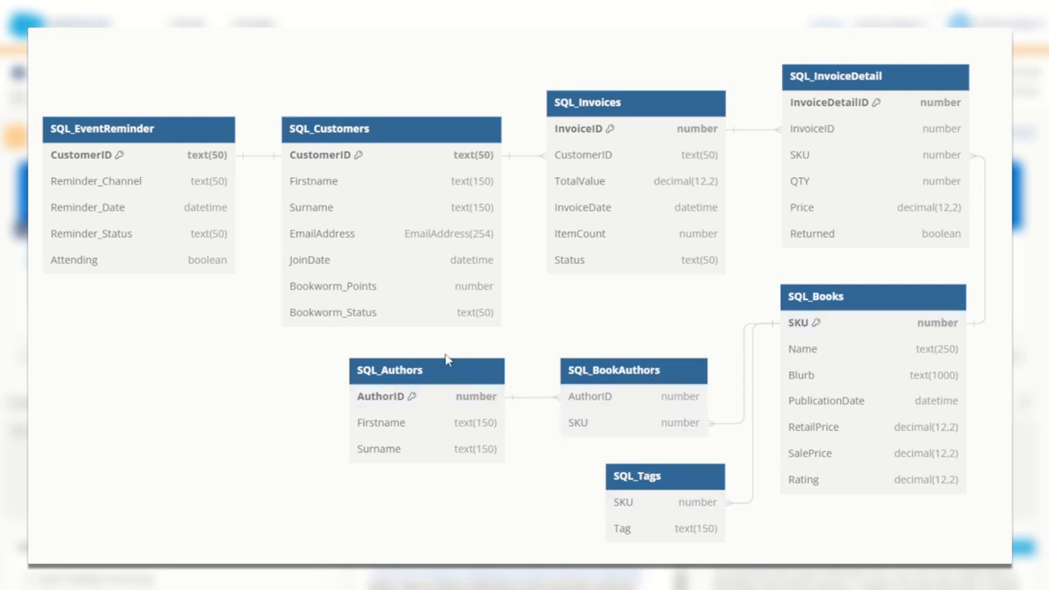
mouse_move(280, 375)
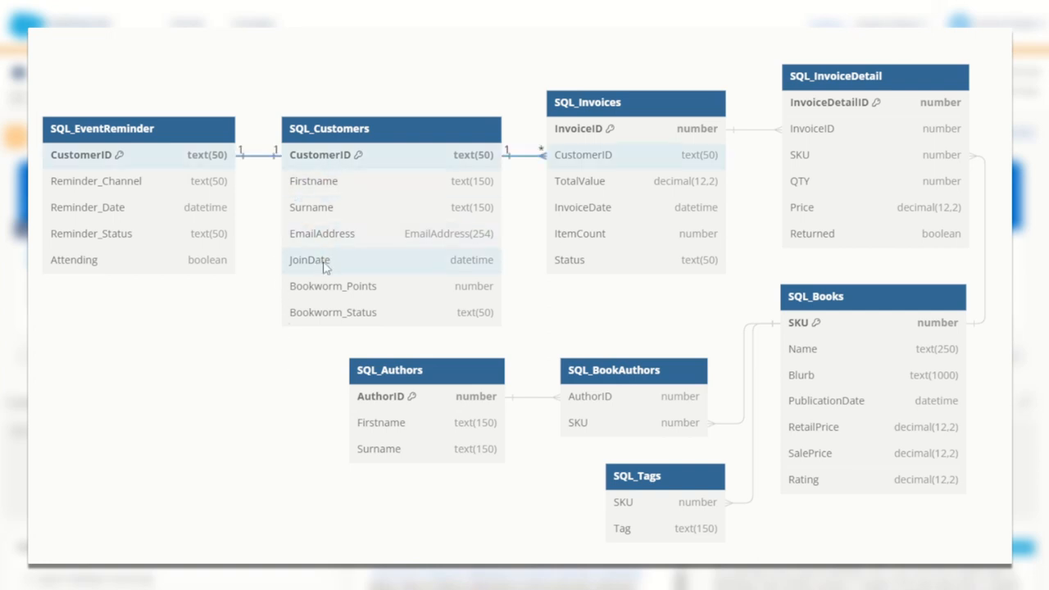
mouse_move(567, 320)
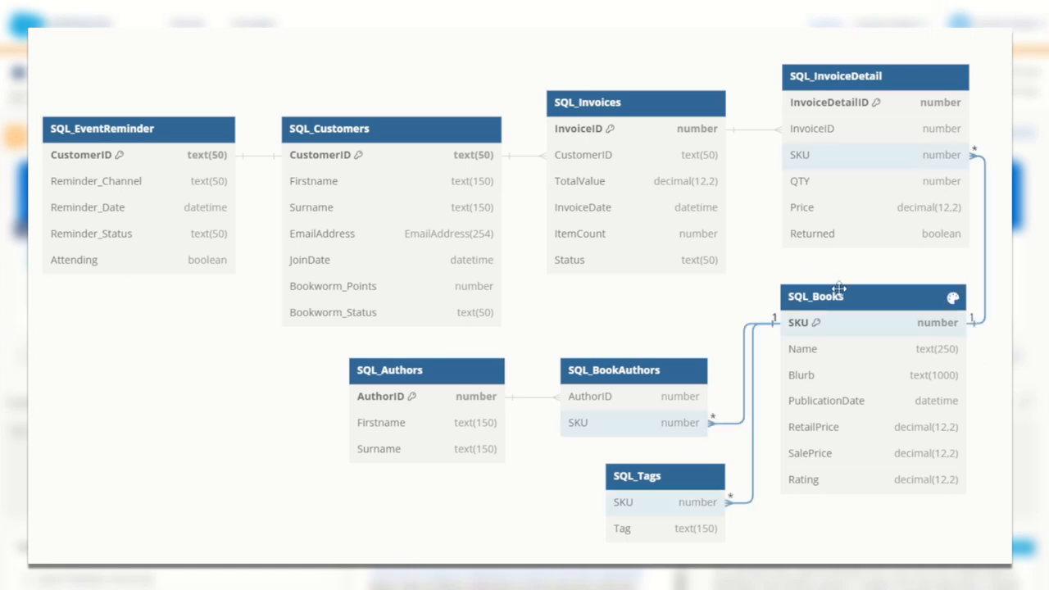
mouse_move(857, 351)
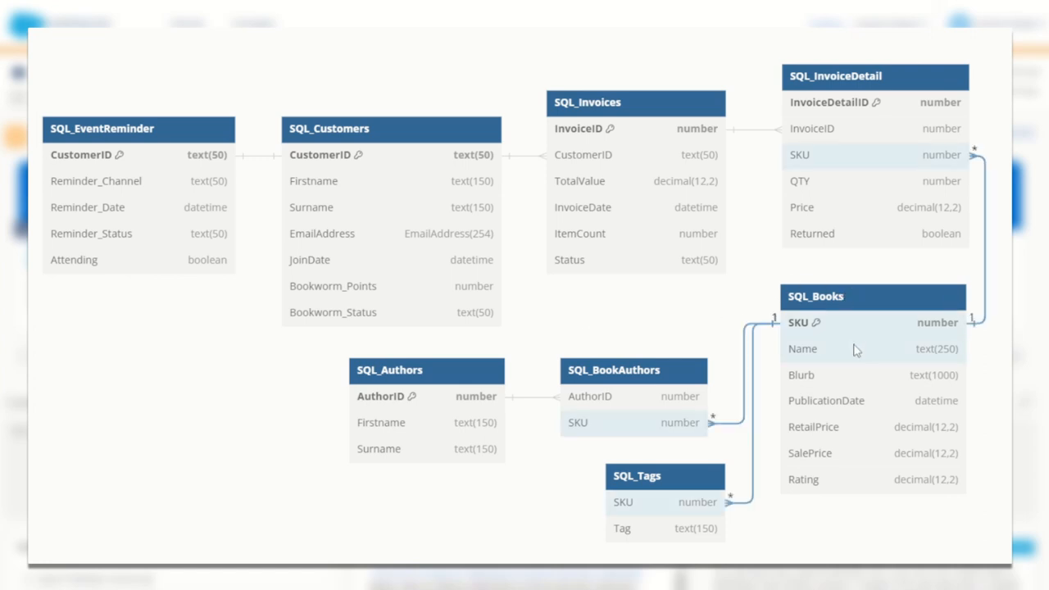
mouse_move(872, 400)
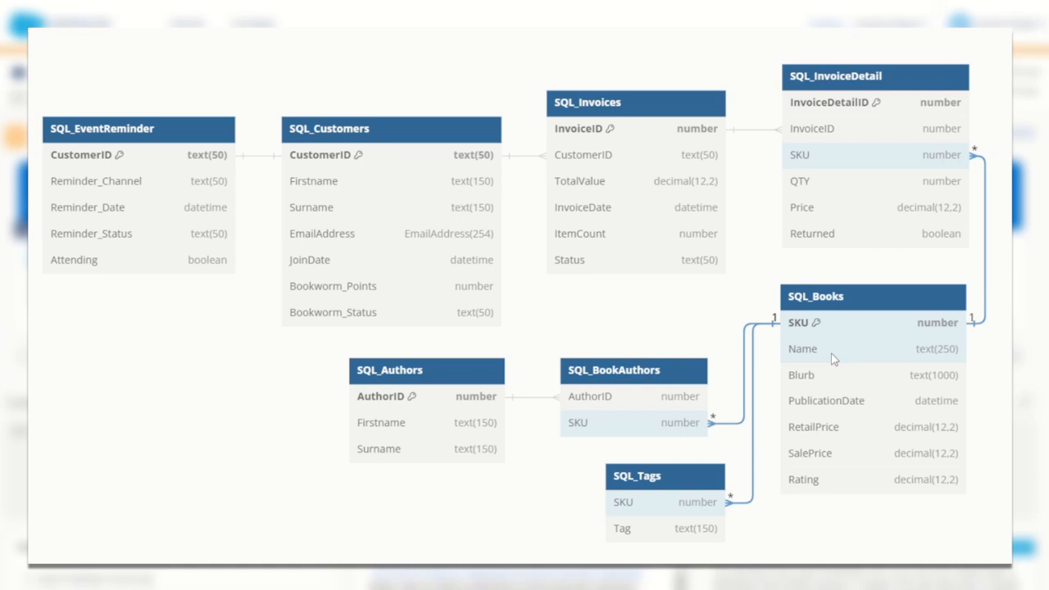
mouse_move(824, 351)
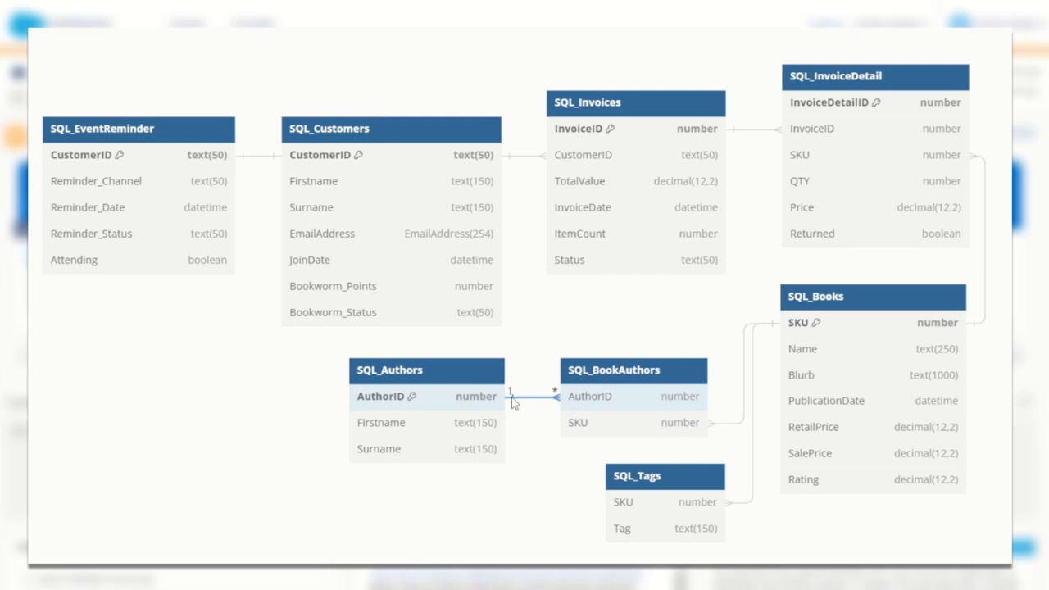
mouse_move(413, 398)
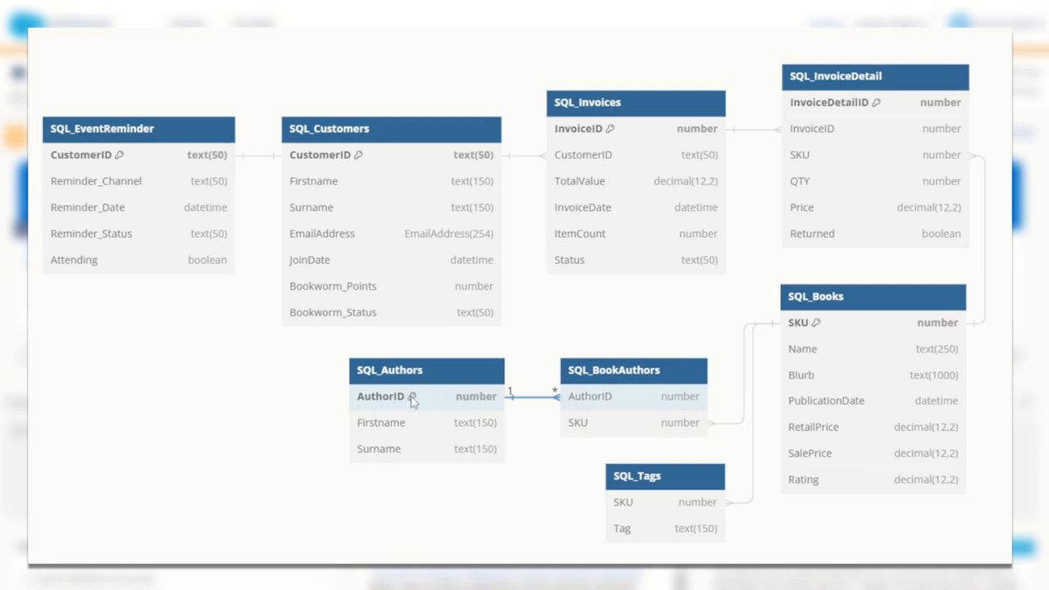
mouse_move(404, 406)
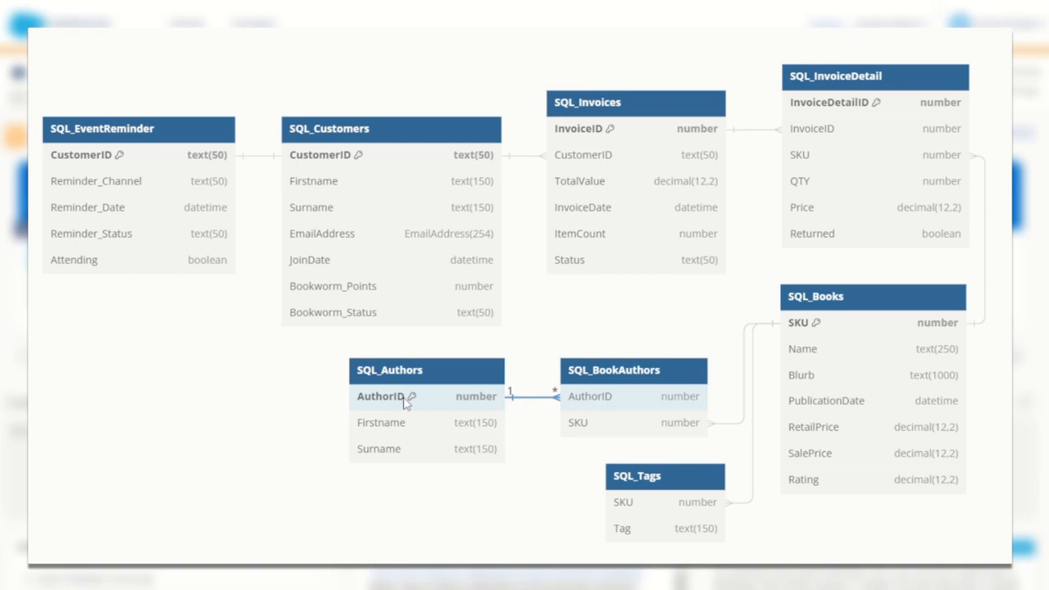
mouse_move(400, 429)
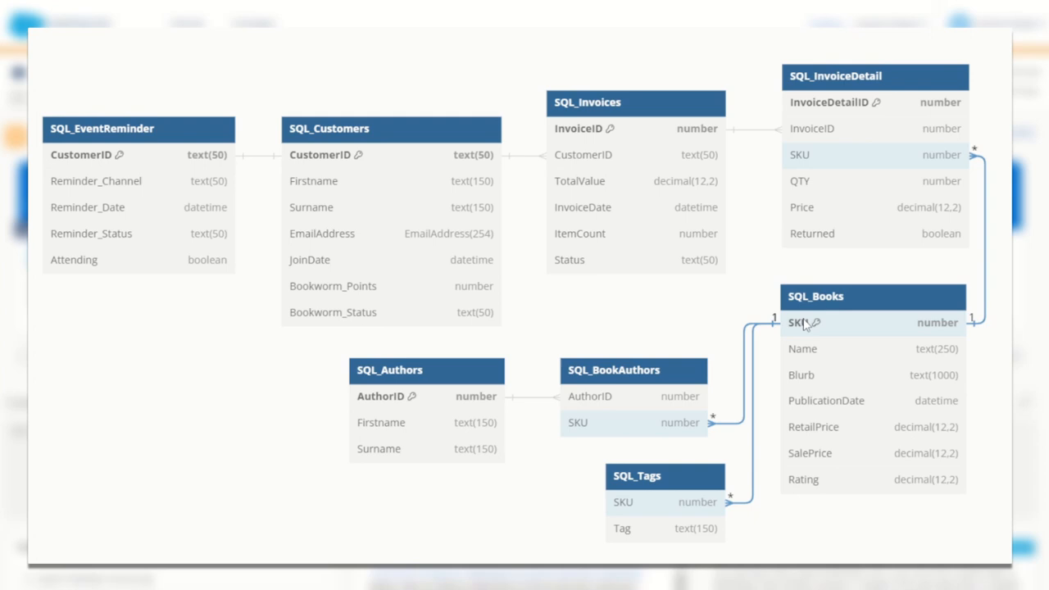
mouse_move(796, 426)
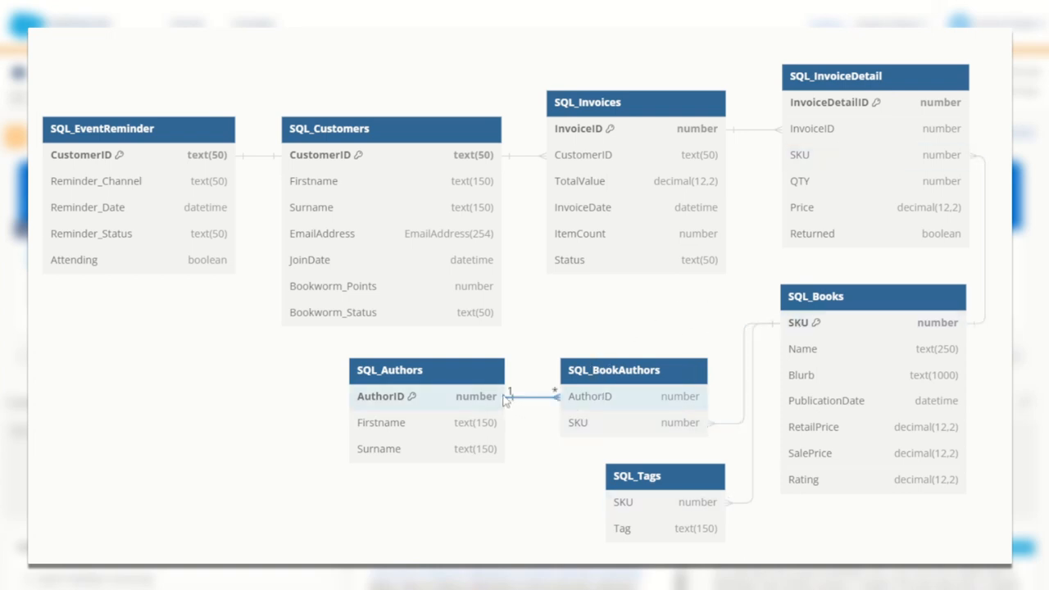
mouse_move(540, 406)
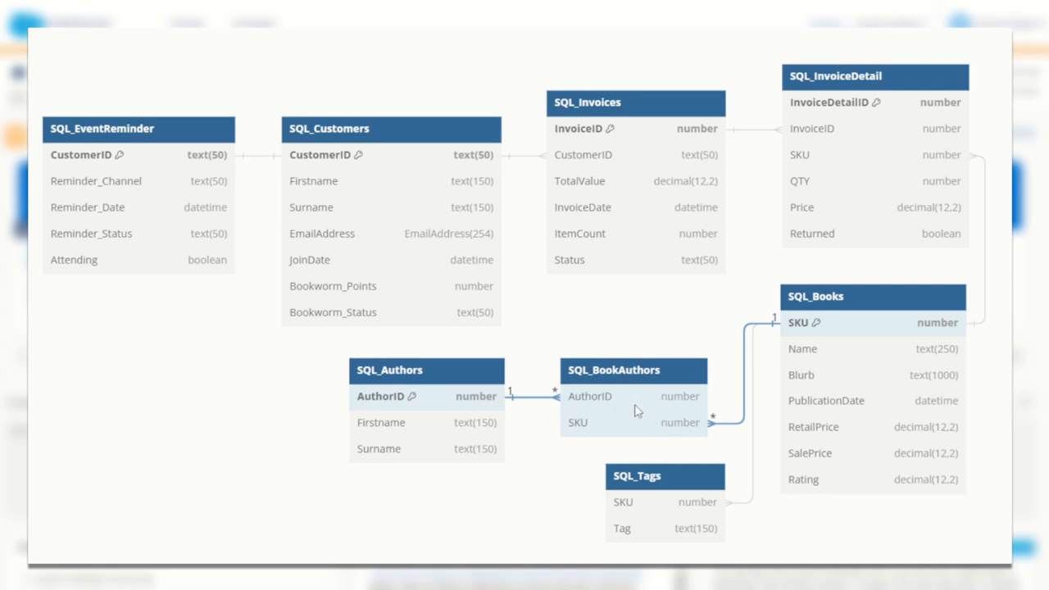
mouse_move(567, 402)
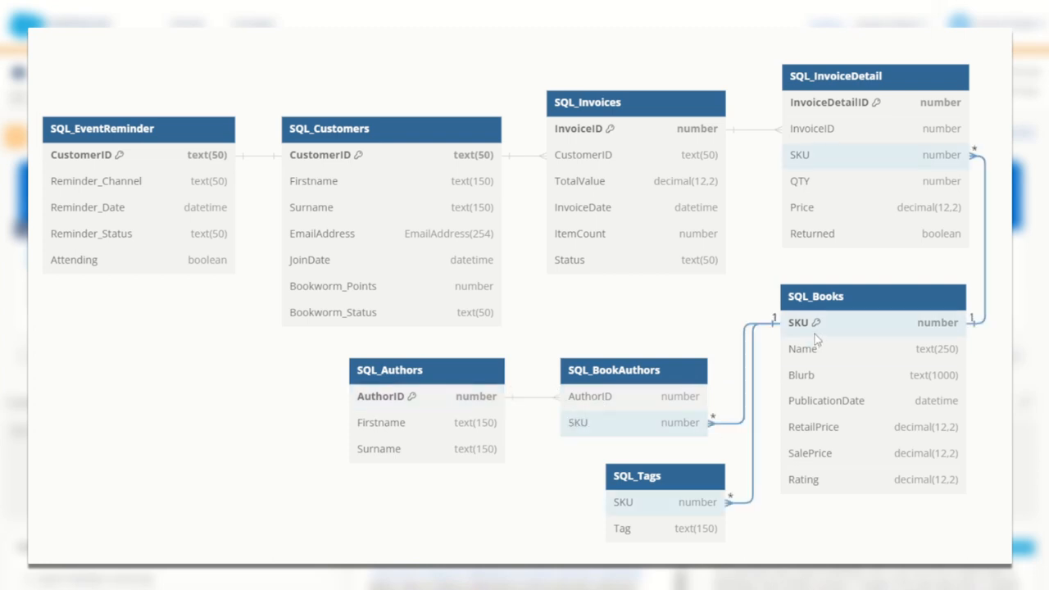
mouse_move(823, 351)
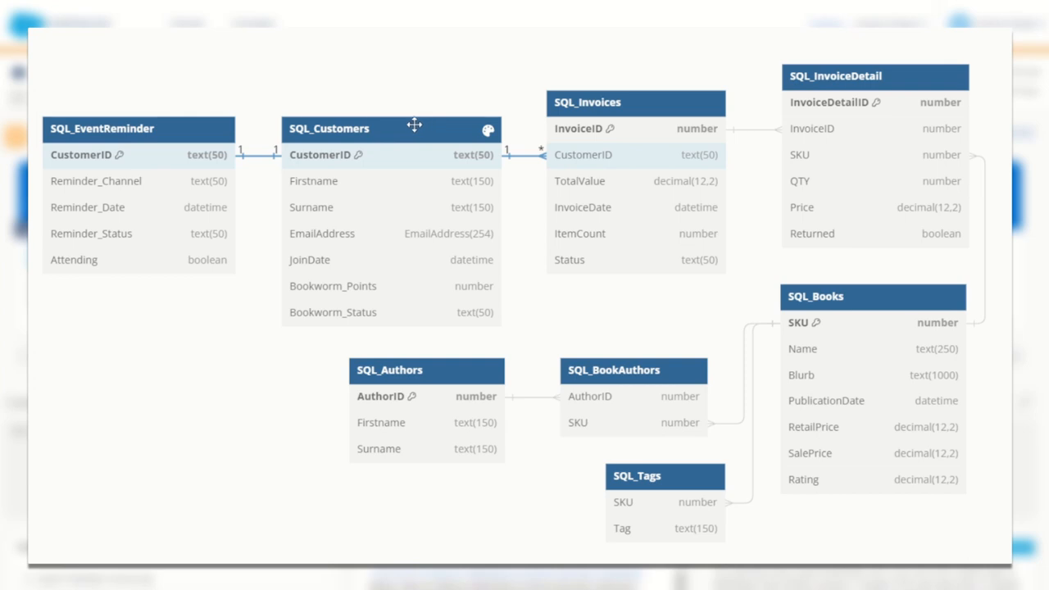
mouse_move(358, 162)
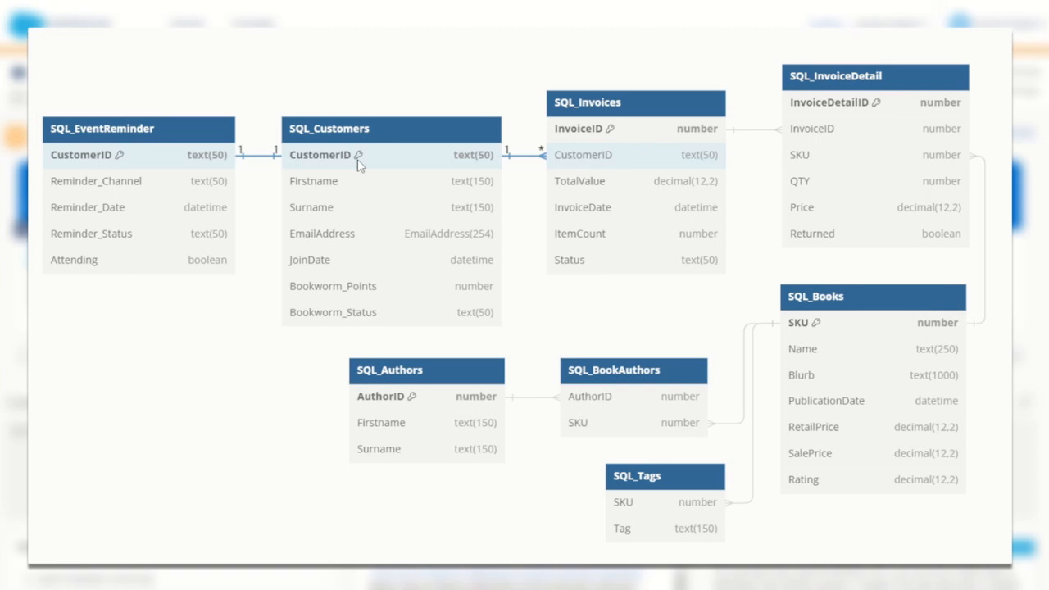
mouse_move(359, 177)
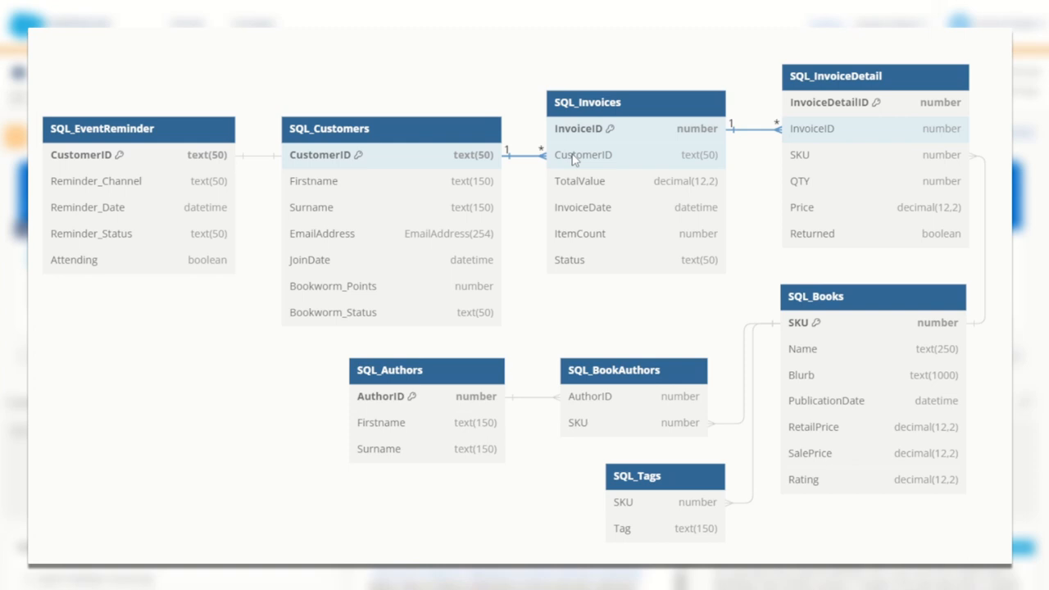
mouse_move(606, 101)
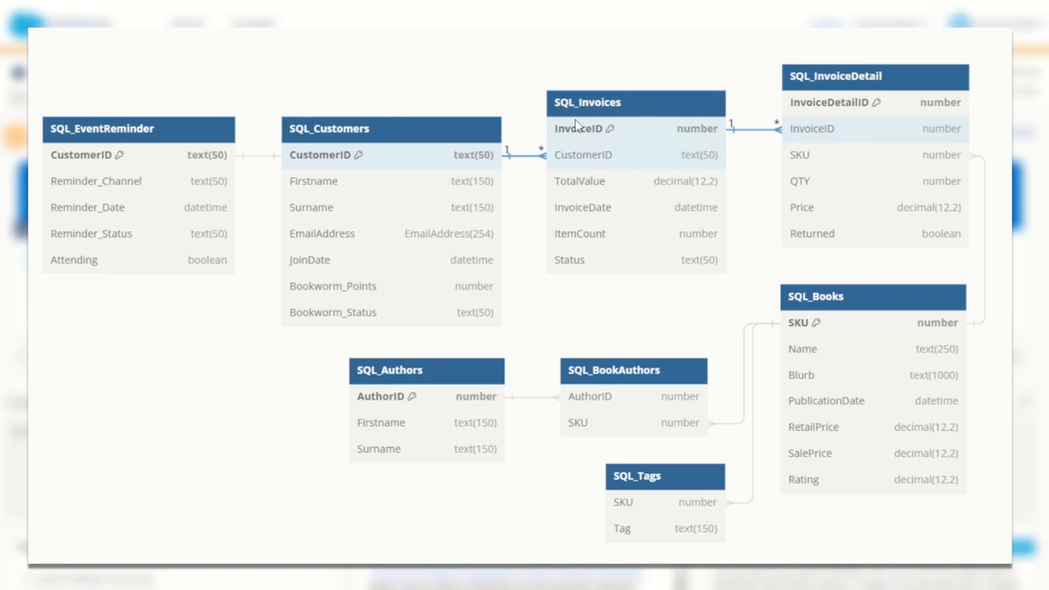
mouse_move(598, 137)
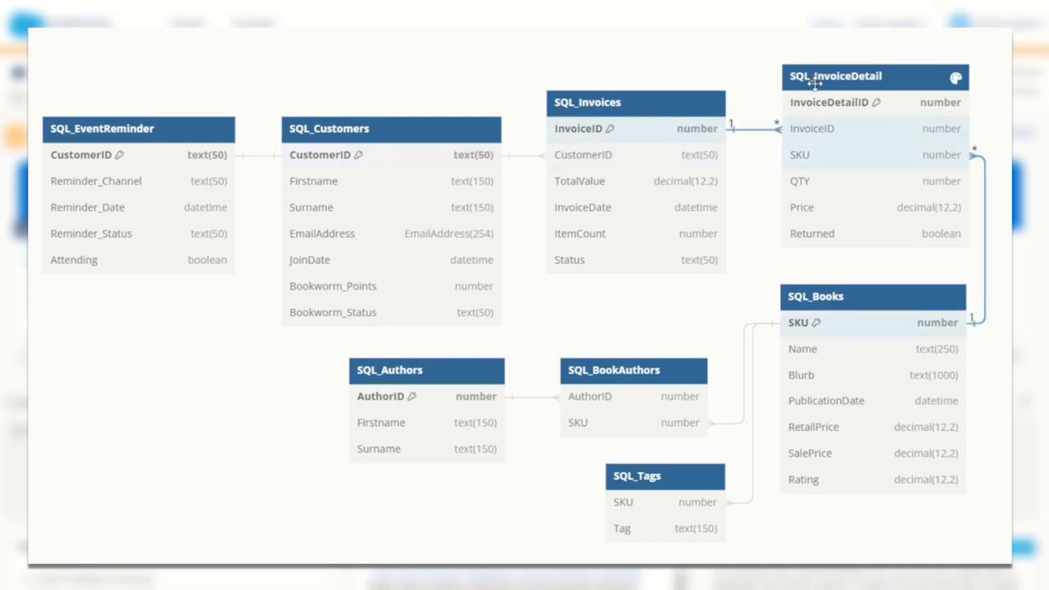
mouse_move(799, 157)
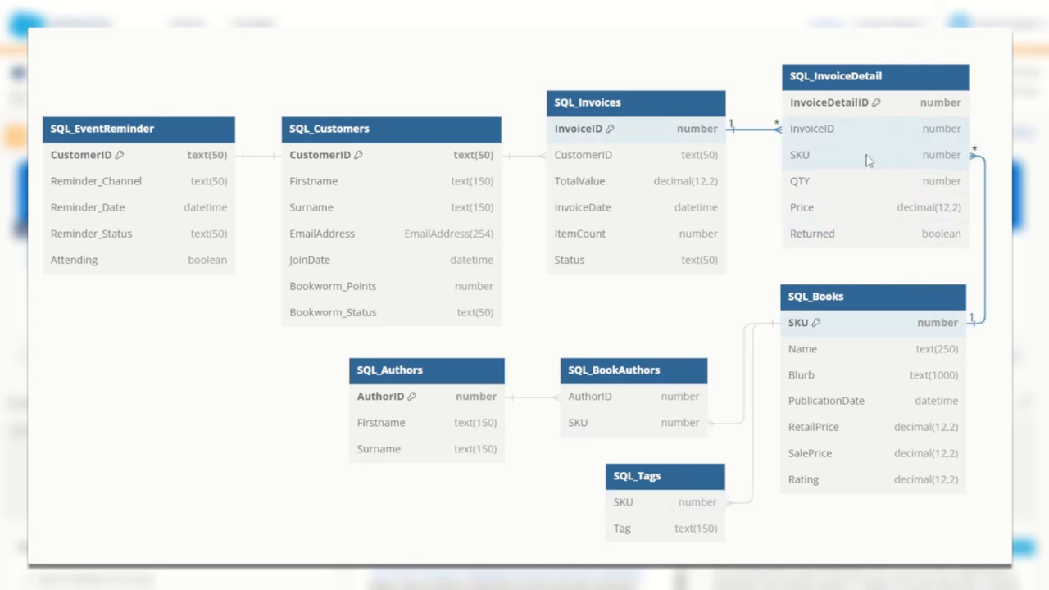
mouse_move(803, 155)
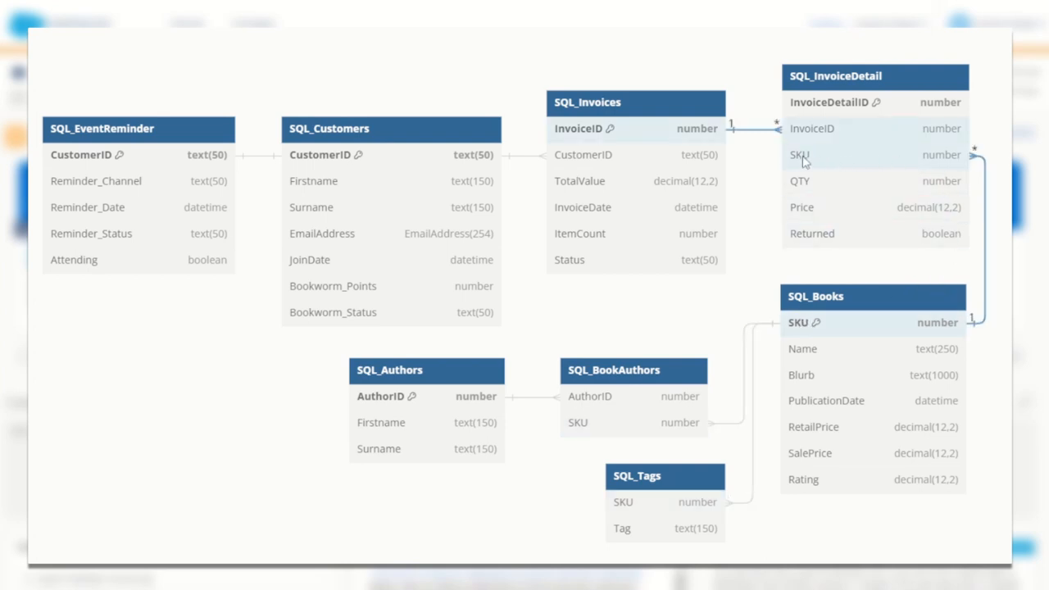
mouse_move(817, 213)
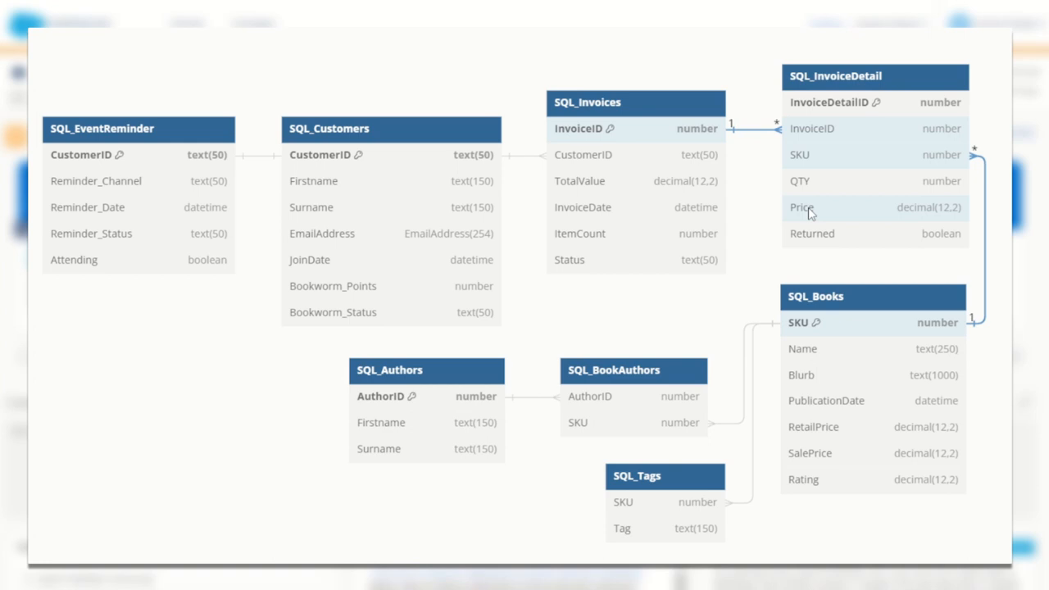
mouse_move(804, 157)
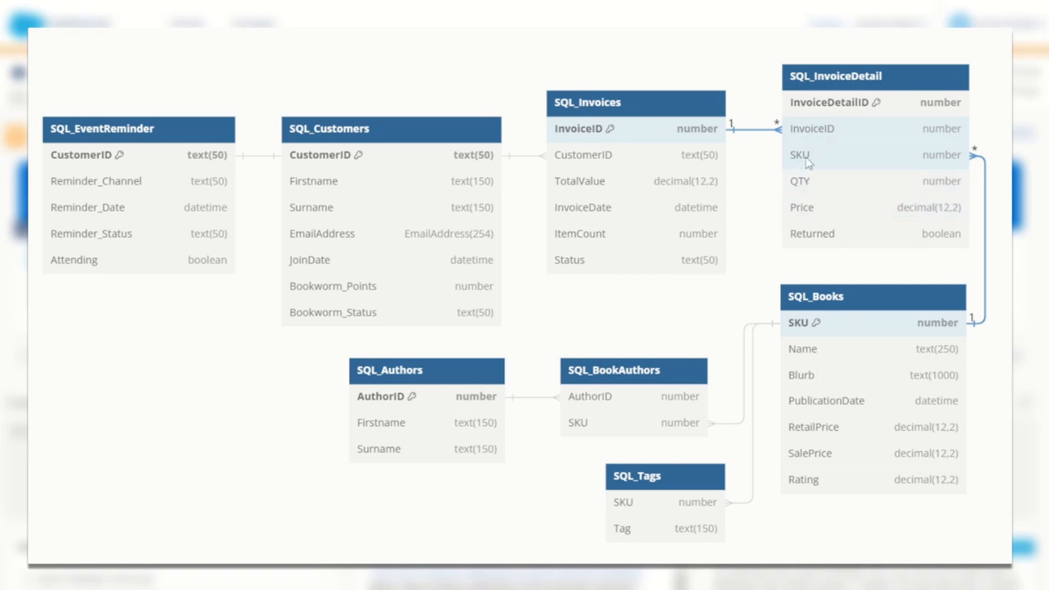
mouse_move(668, 107)
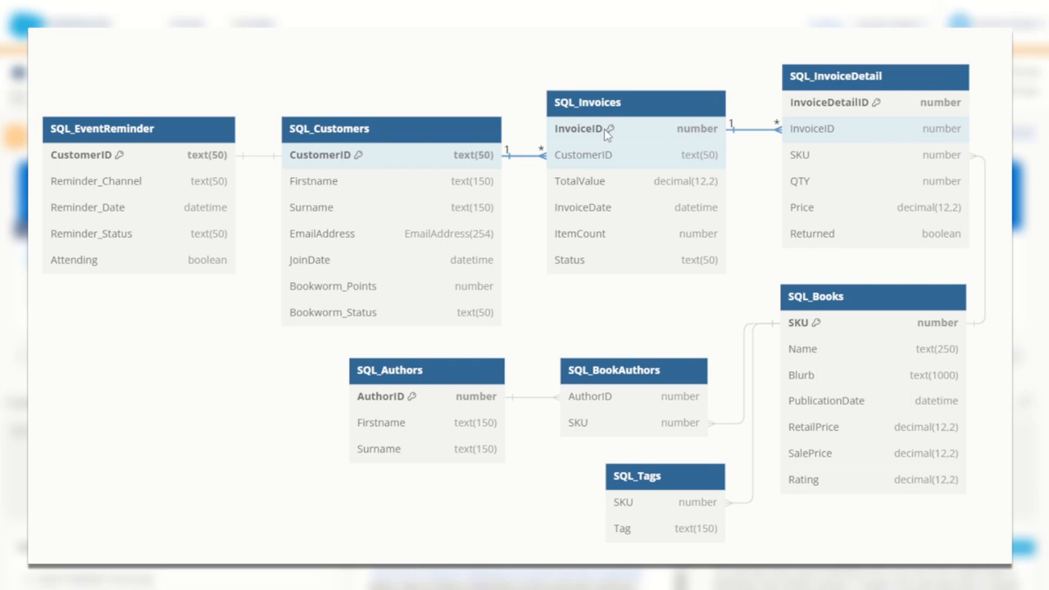
mouse_move(595, 164)
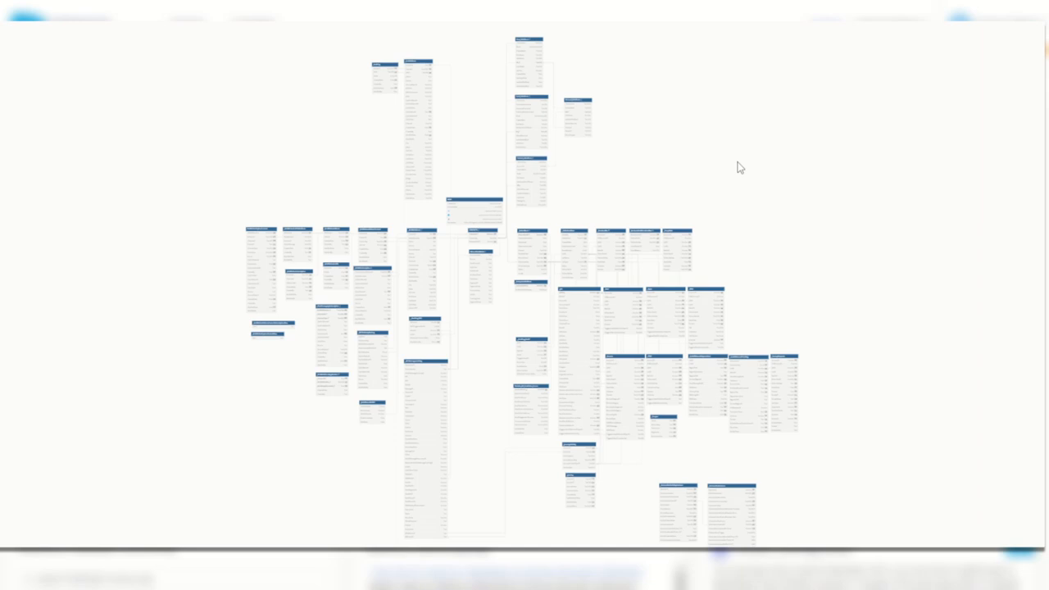
mouse_move(705, 202)
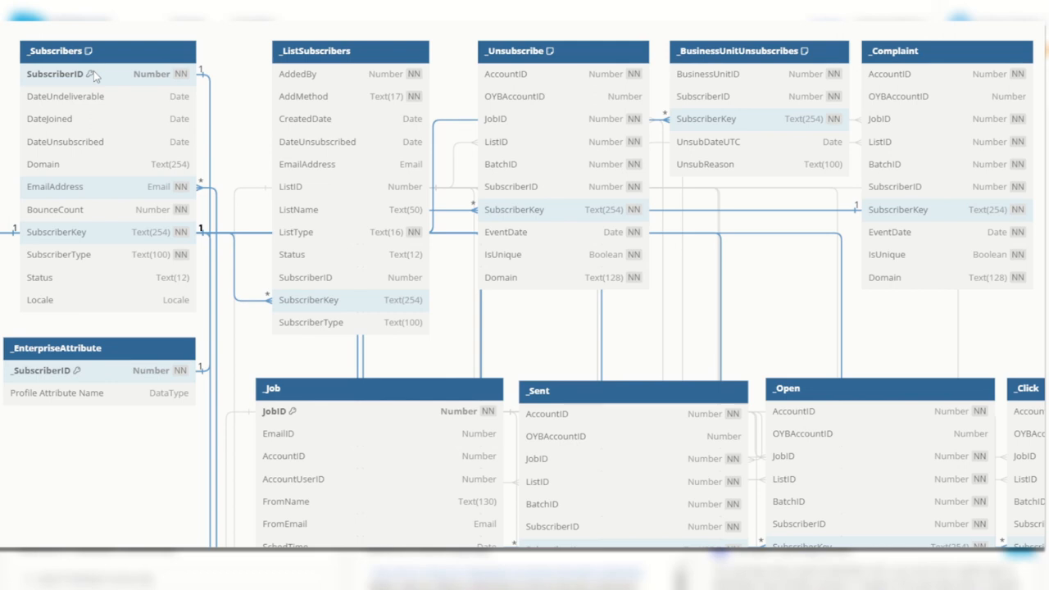
mouse_move(108, 79)
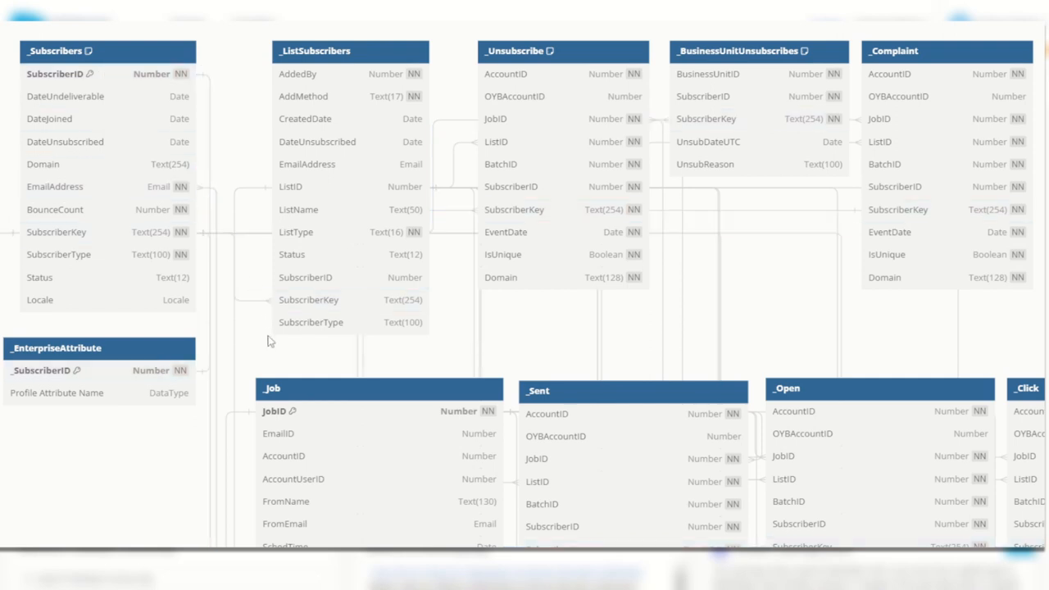
- Select JobID on _Job to highlight the data views linked to it
left_click(273, 411)
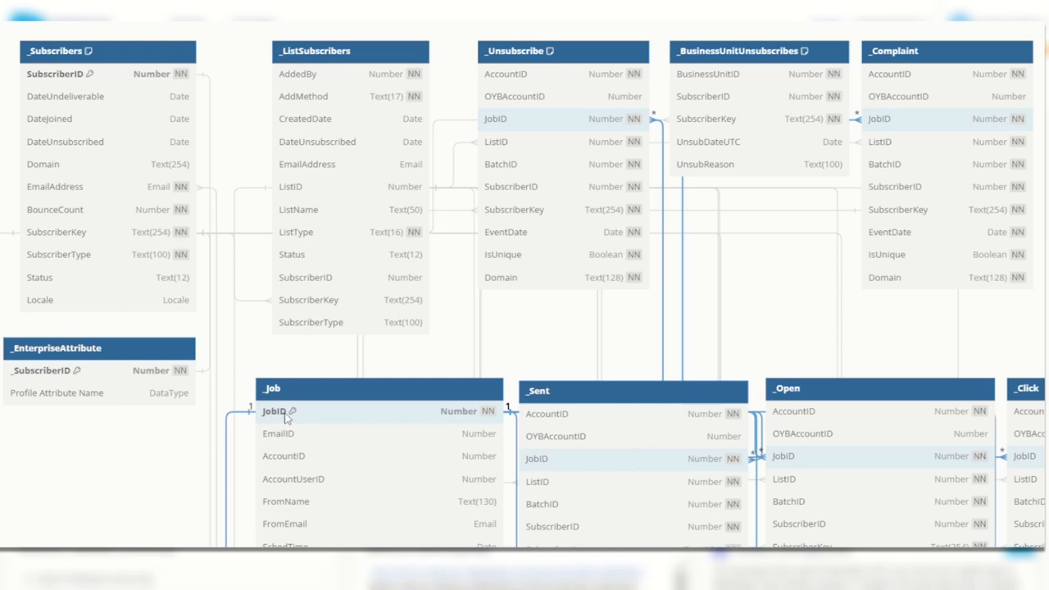
scroll("down", 3)
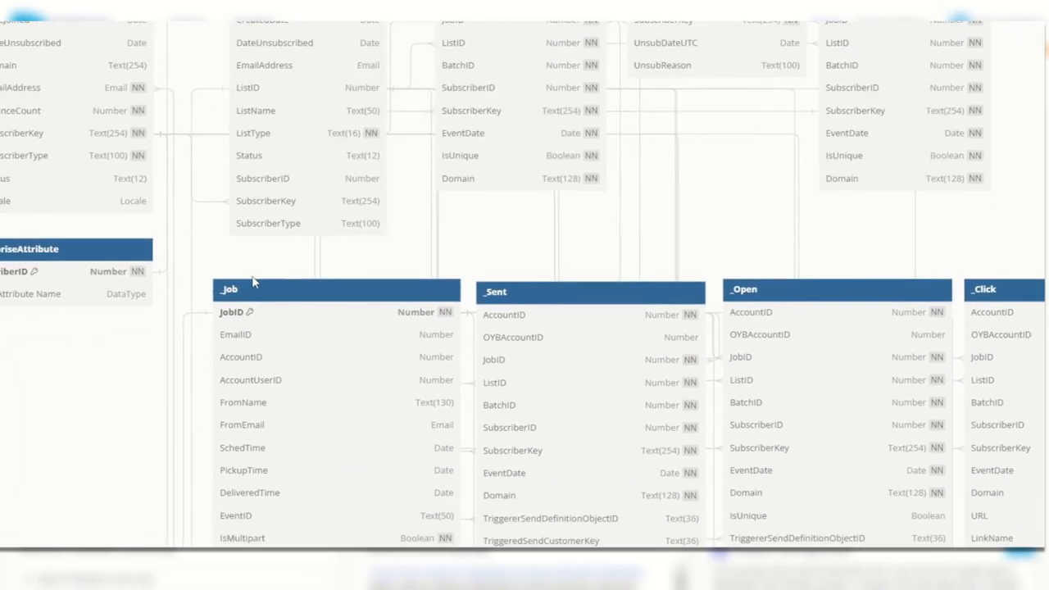
scroll("down", 3)
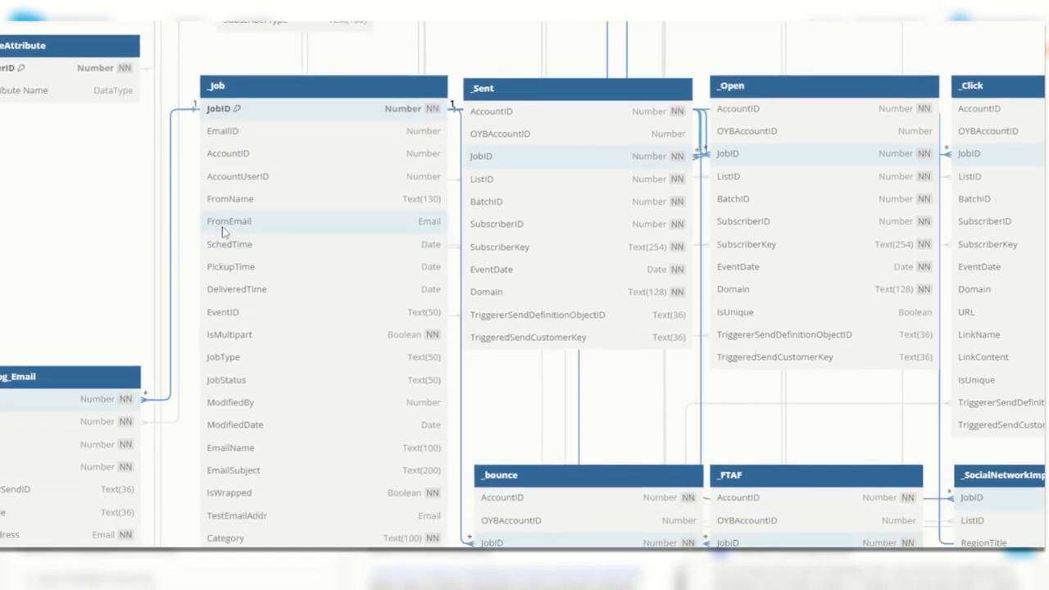
scroll("down", 3)
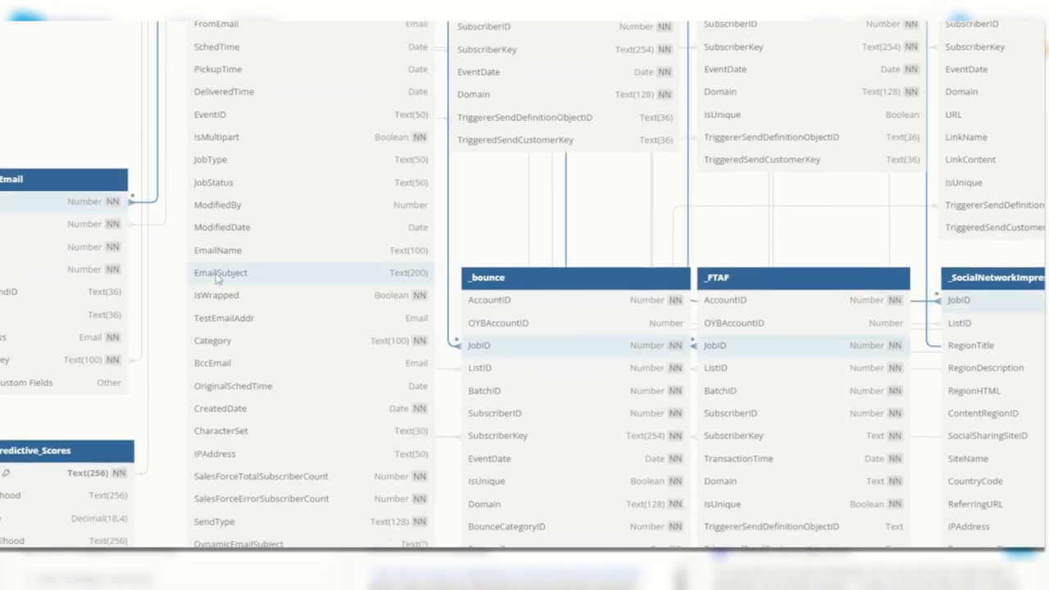
mouse_move(237, 288)
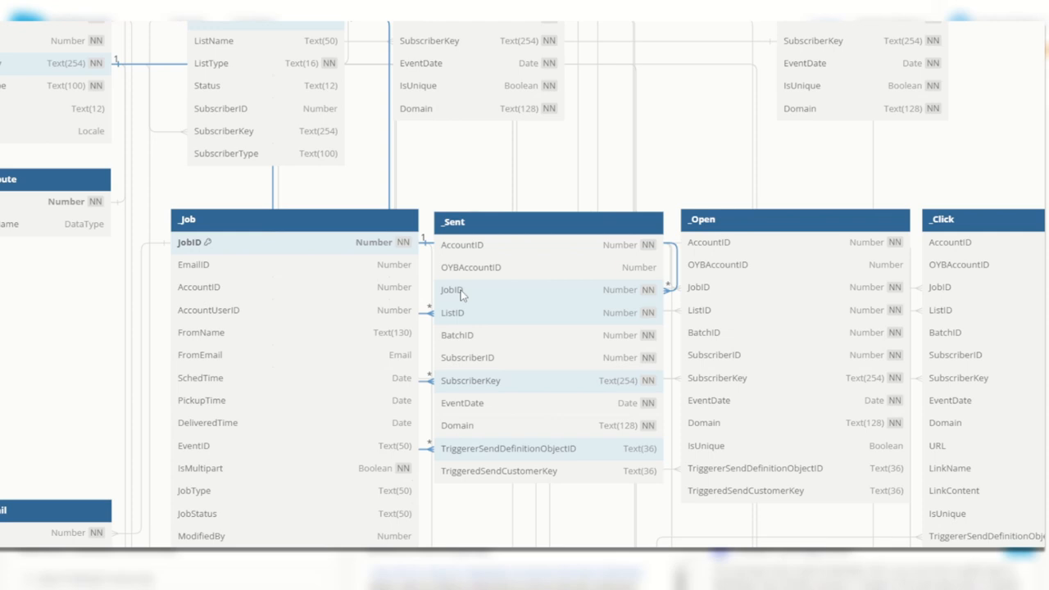
mouse_move(486, 367)
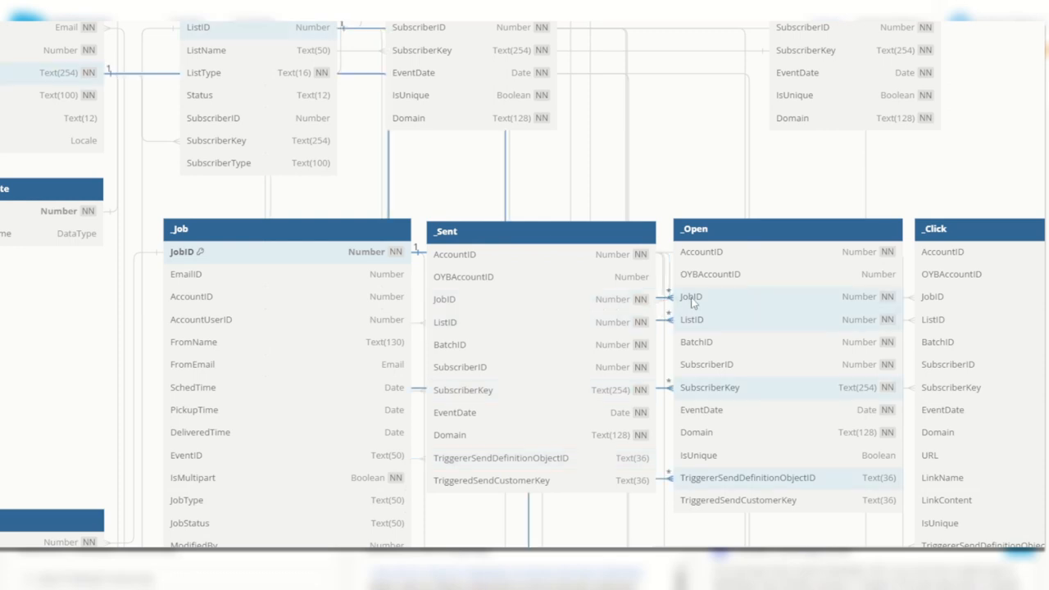
mouse_move(718, 302)
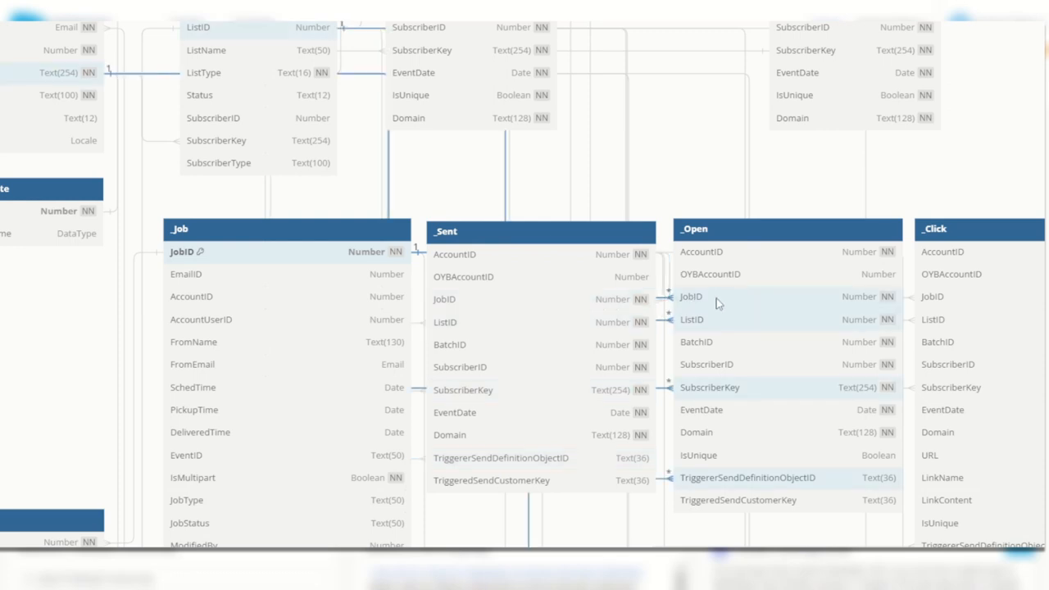
mouse_move(719, 394)
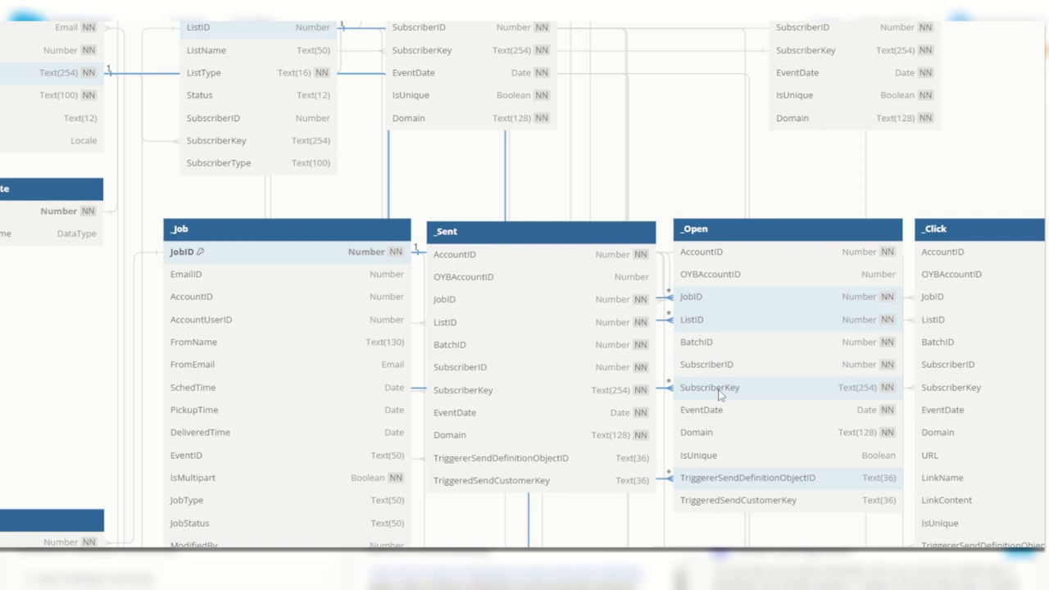
mouse_move(767, 379)
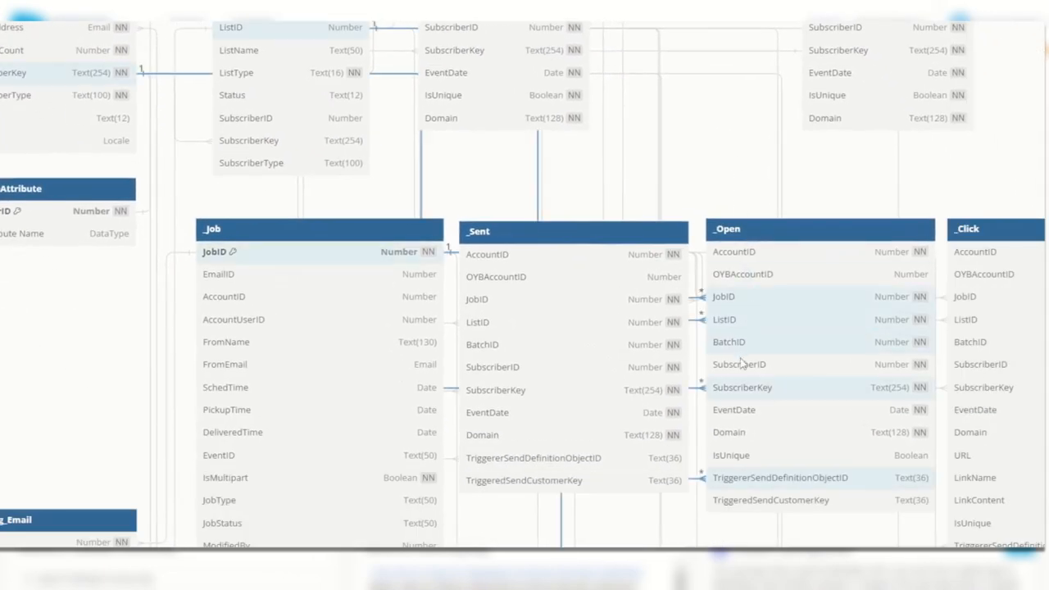
mouse_move(736, 300)
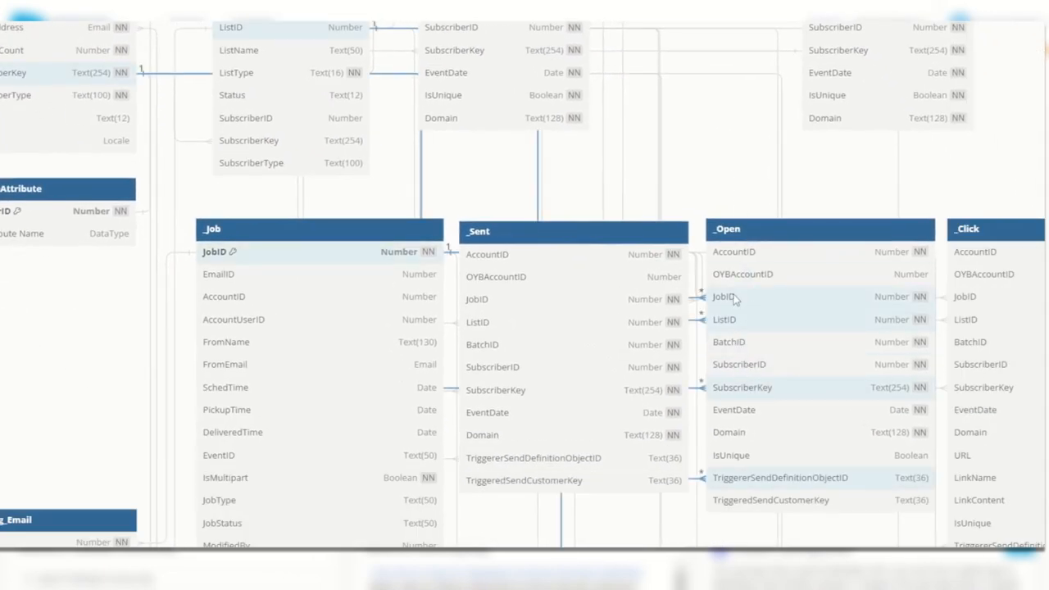
mouse_move(746, 418)
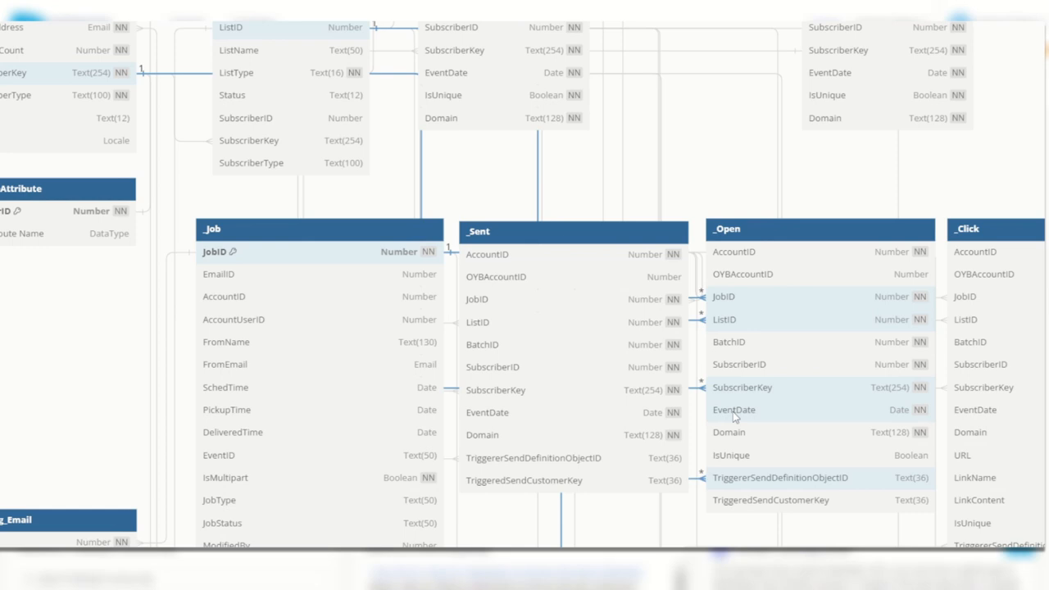
mouse_move(731, 459)
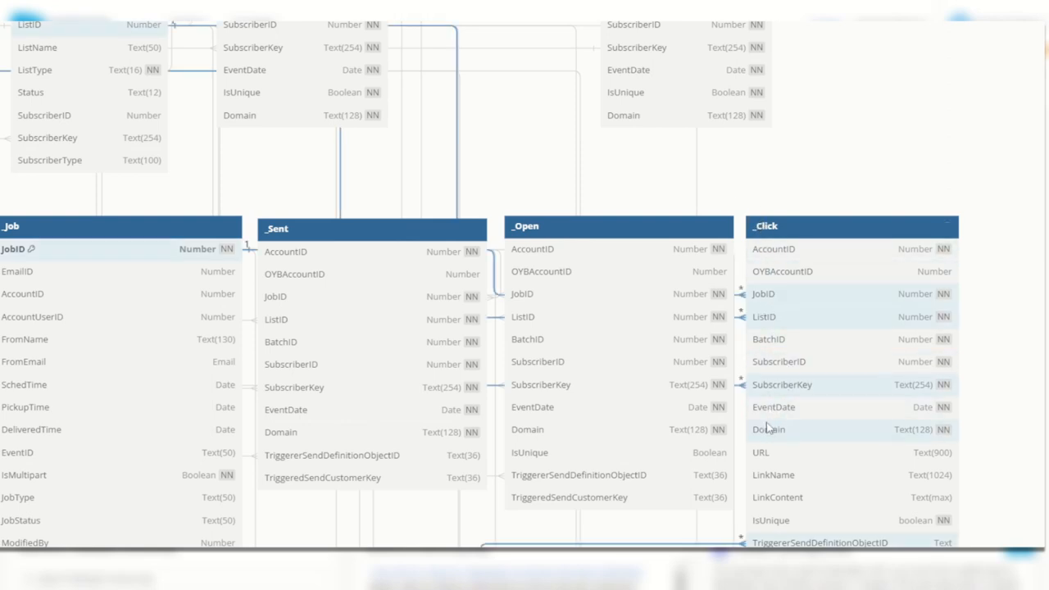
mouse_move(782, 475)
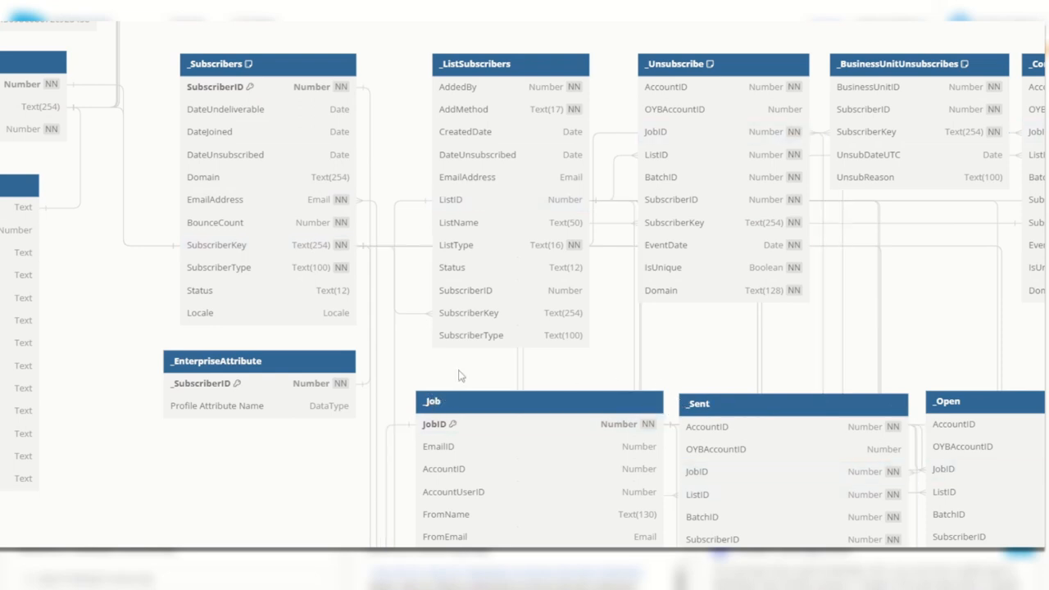
- Zoom out until the full data views ER diagram is visible
scroll("down", 3)
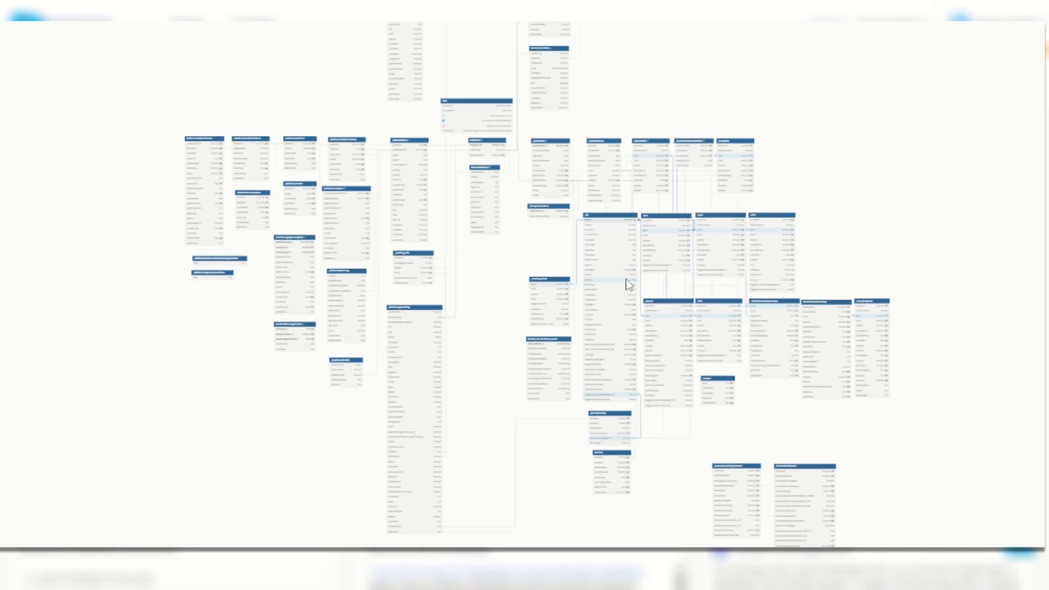
mouse_move(767, 326)
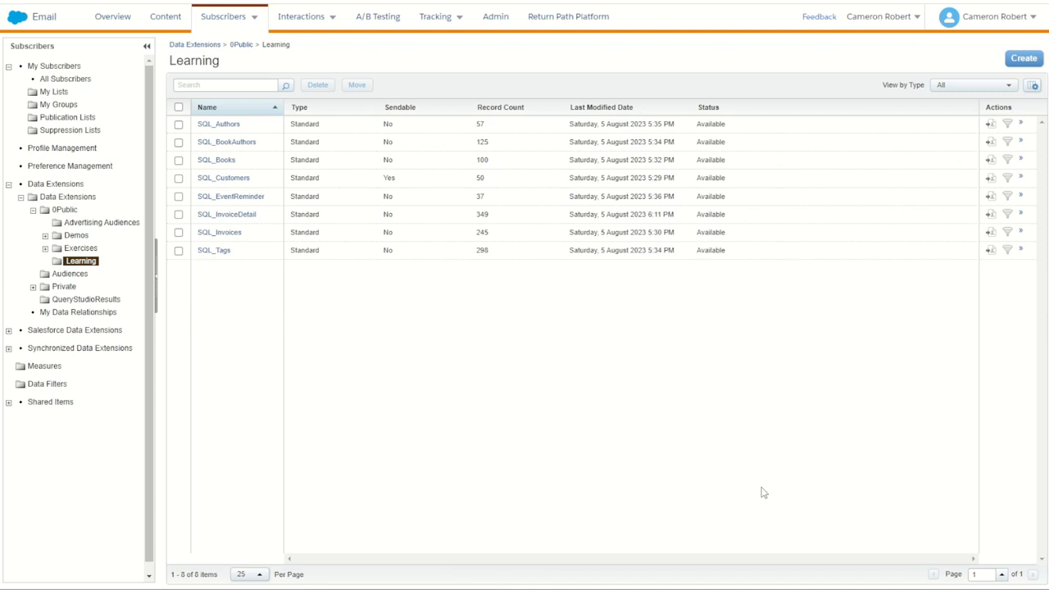
mouse_move(410, 190)
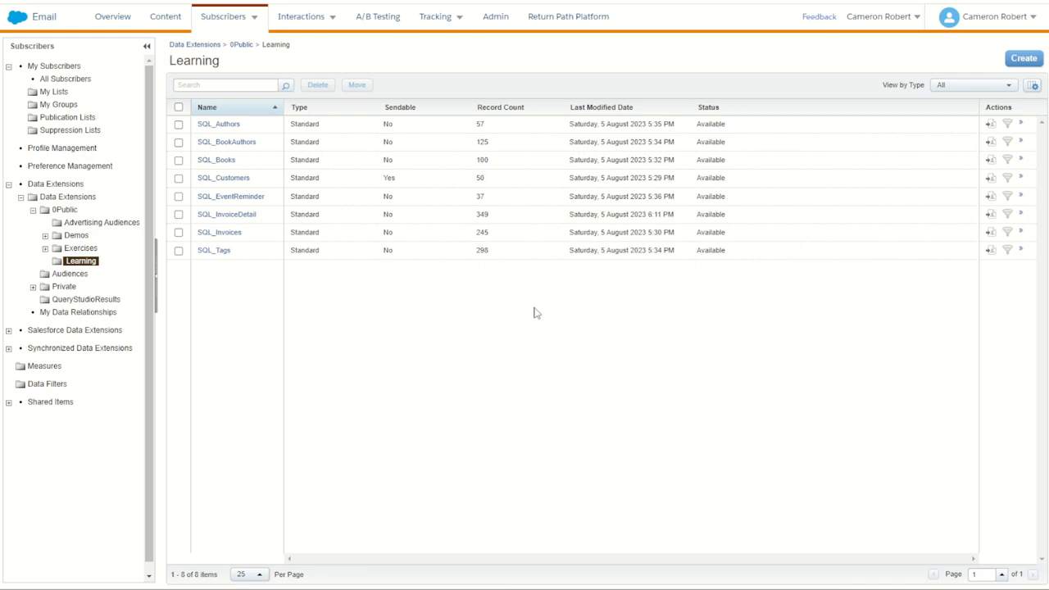
mouse_move(500, 198)
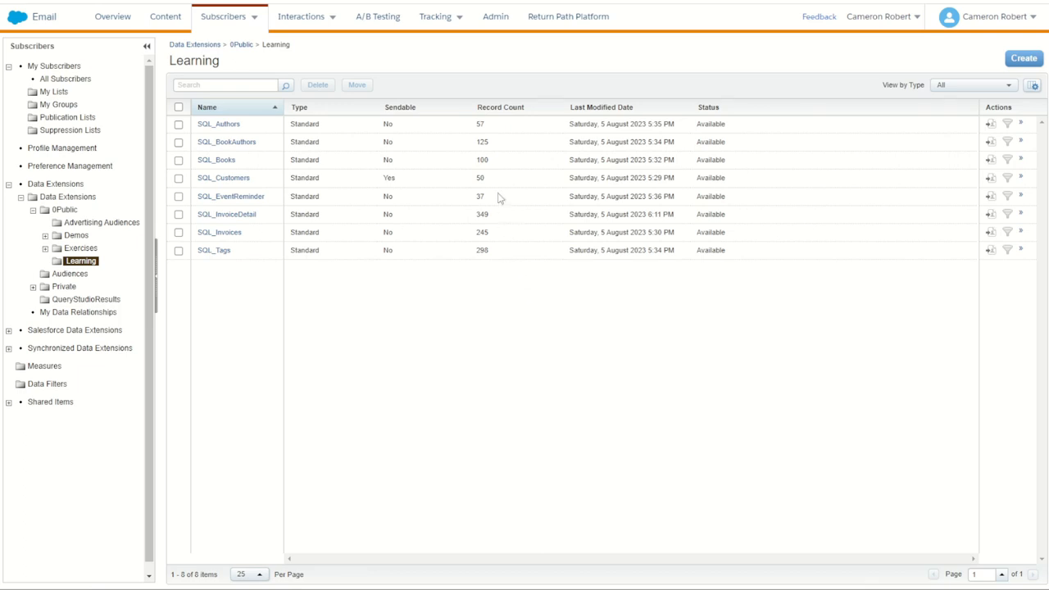
mouse_move(449, 321)
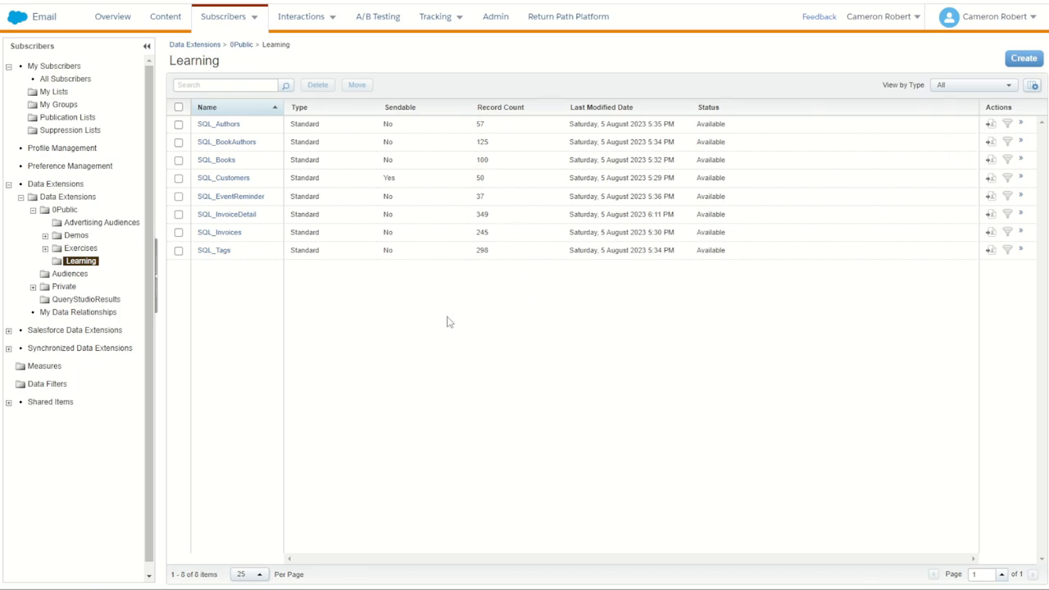
mouse_move(452, 324)
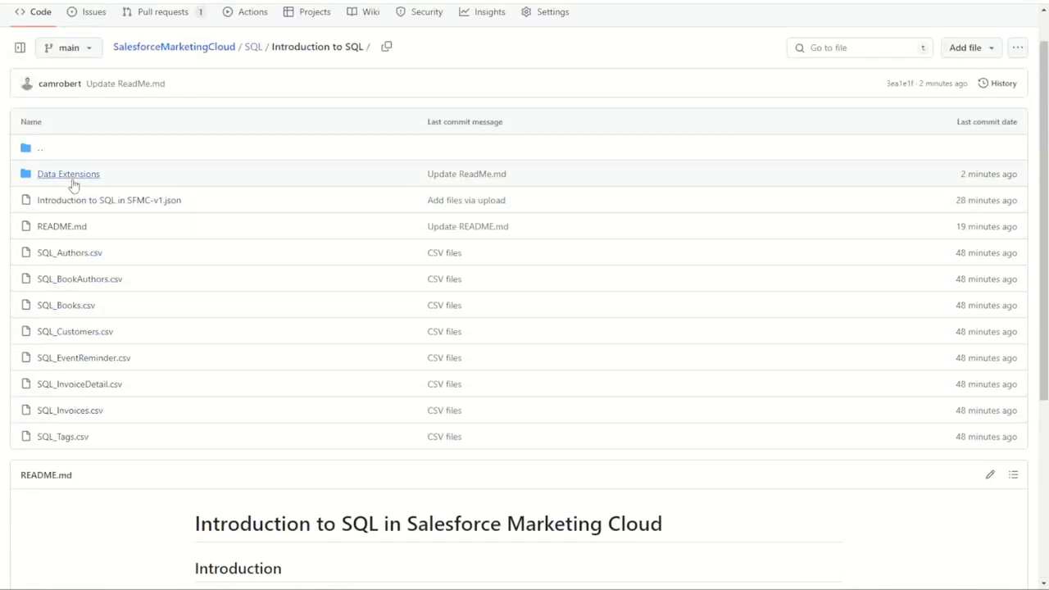
- View Customers.png in the Data Extensions folder, then return to Introduction to SQL
left_click(68, 174)
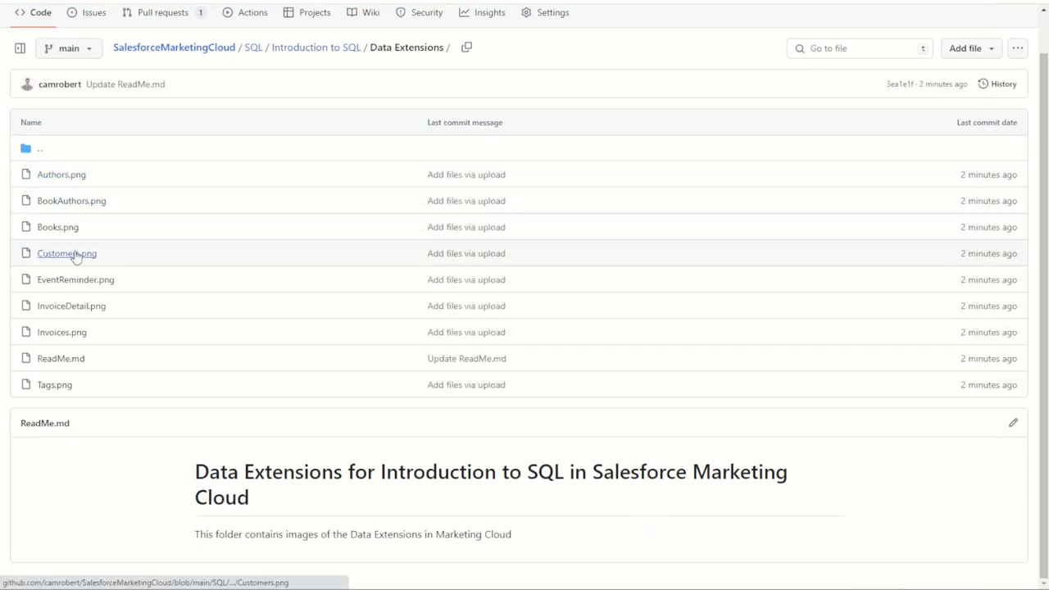
left_click(66, 252)
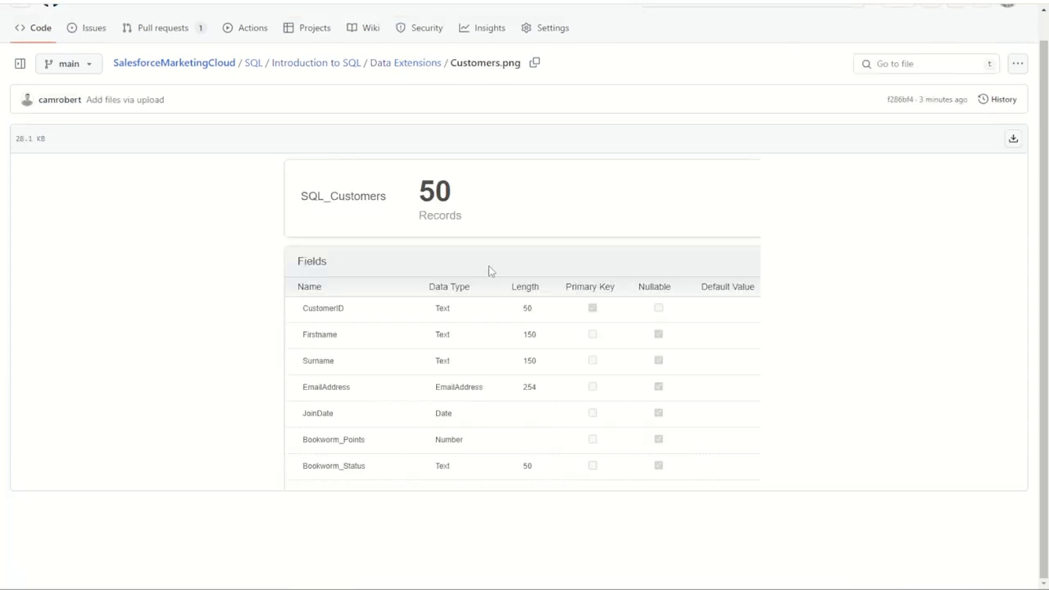
left_click(315, 63)
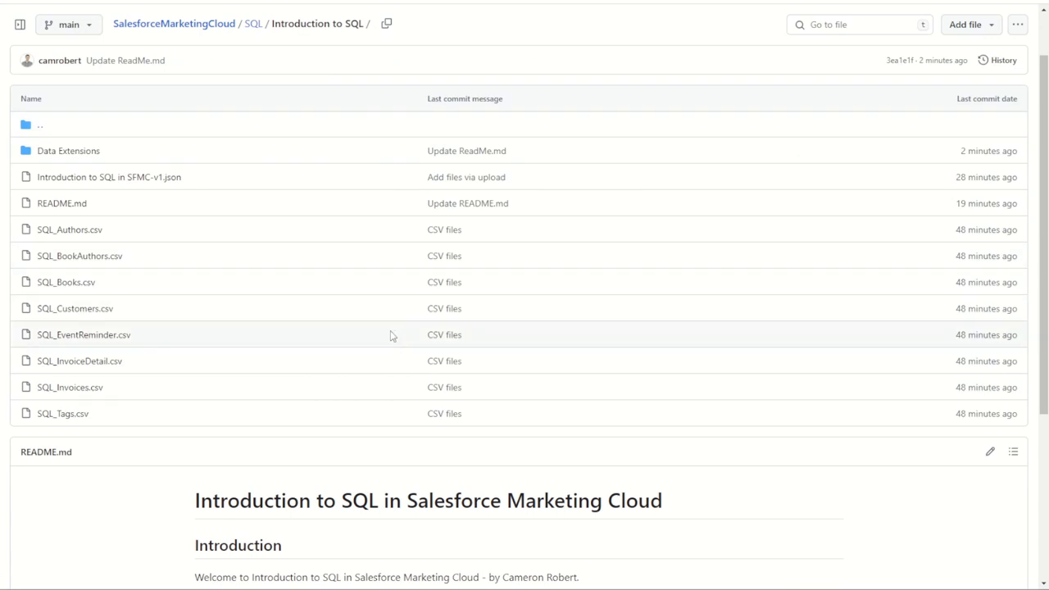